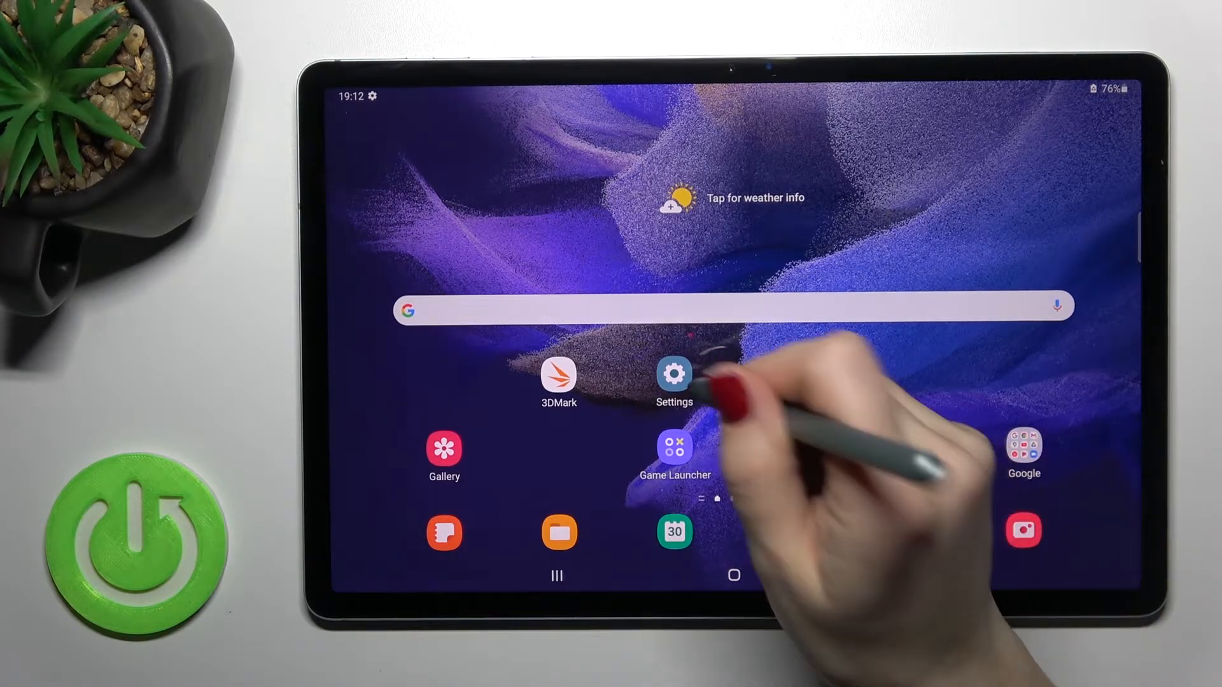
# Launch the Settings app from the home screen, landing on Connections
pyautogui.click(673, 375)
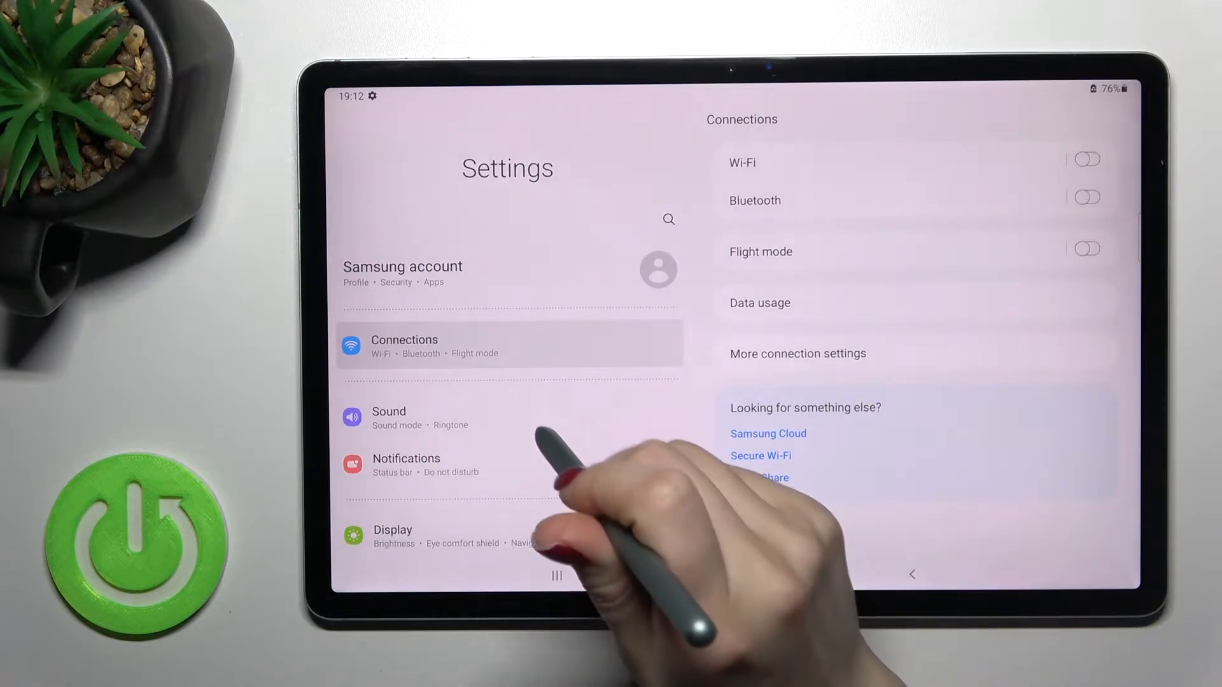
# Switch to the Sound section showing sound mode, ringtone and notification sound options
pyautogui.click(389, 418)
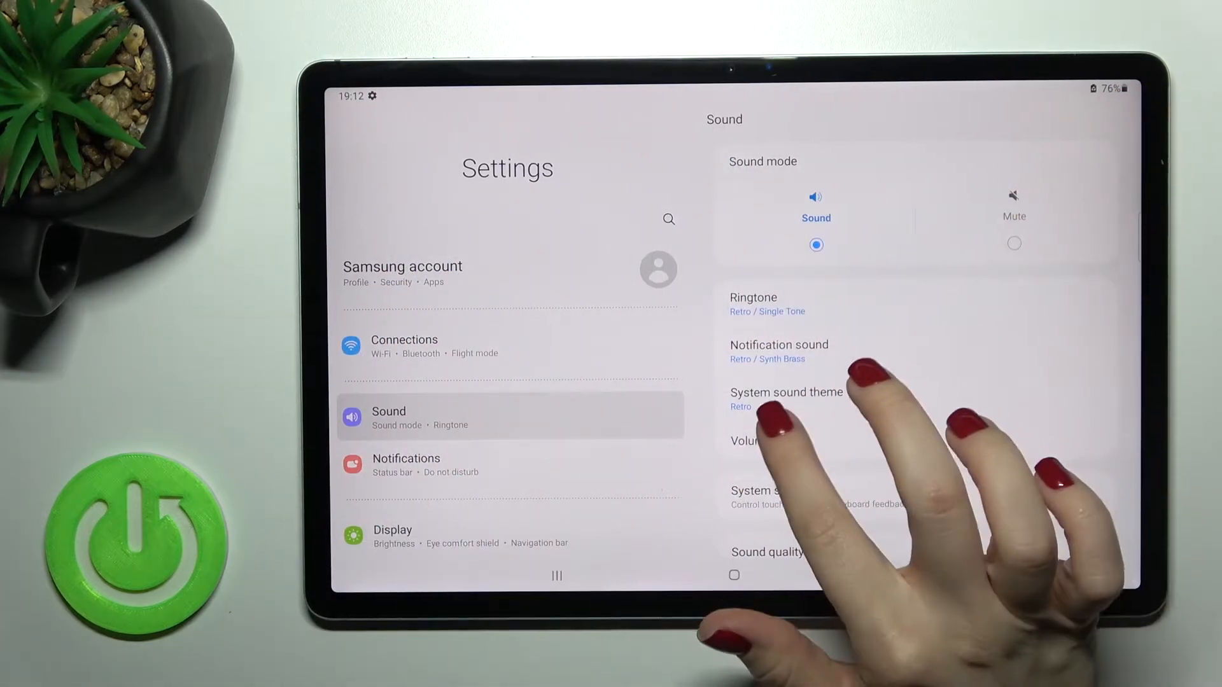
# Go to Volume and drag the Notifications slider fully left to mute it
pyautogui.click(745, 440)
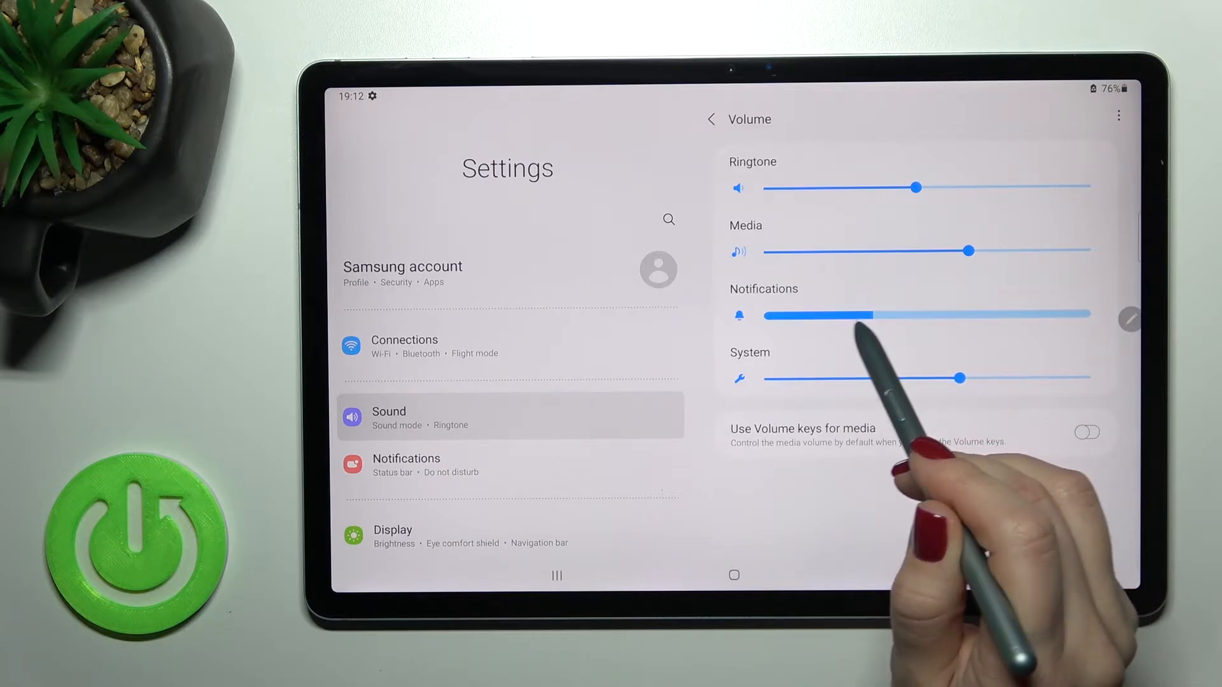
pyautogui.moveTo(861, 314); pyautogui.dragTo(764, 314)
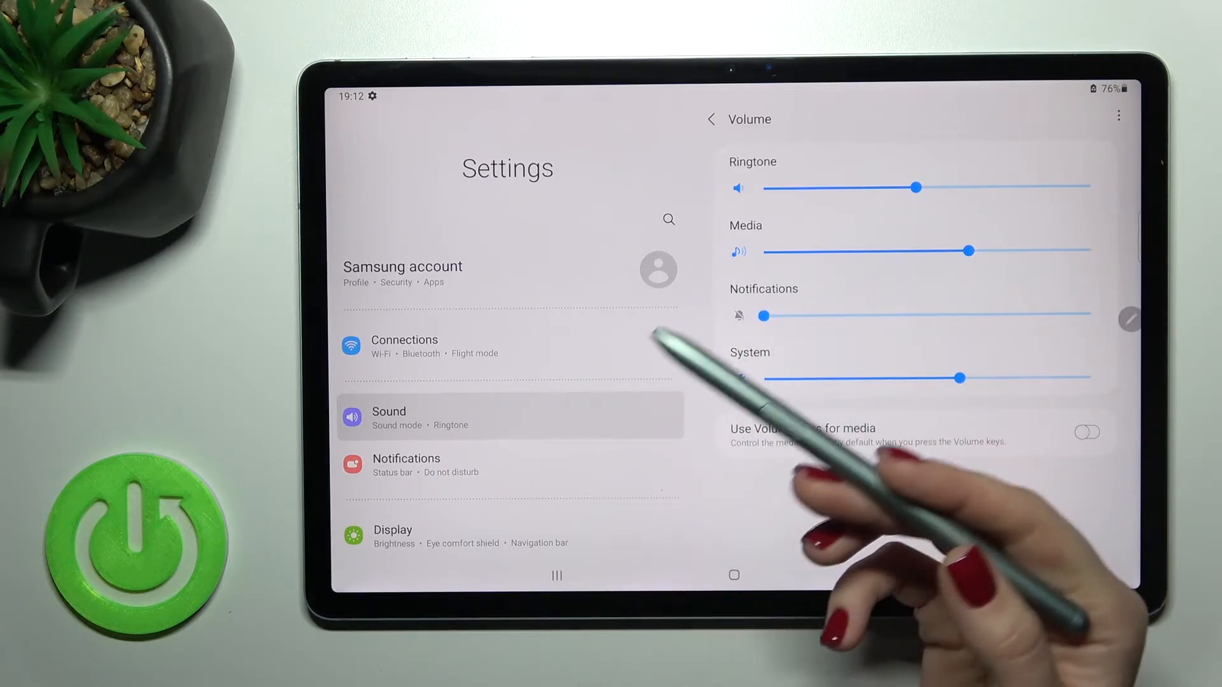